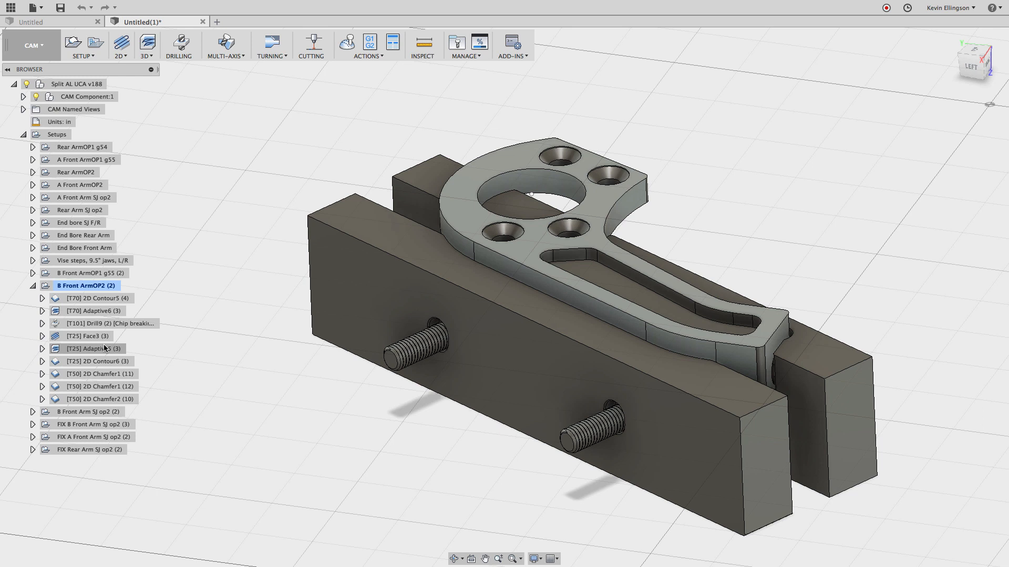
# - Suppress the T25 2D Contour6 operation, confirm clearing its toolpath, and select Adaptive5
pyautogui.click(94, 361)
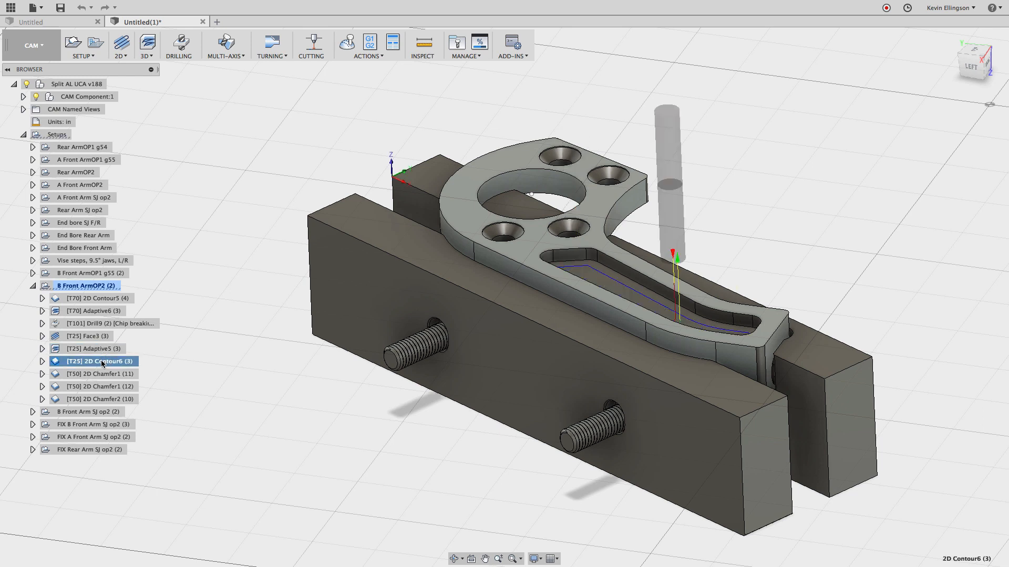
pyautogui.rightClick(100, 362)
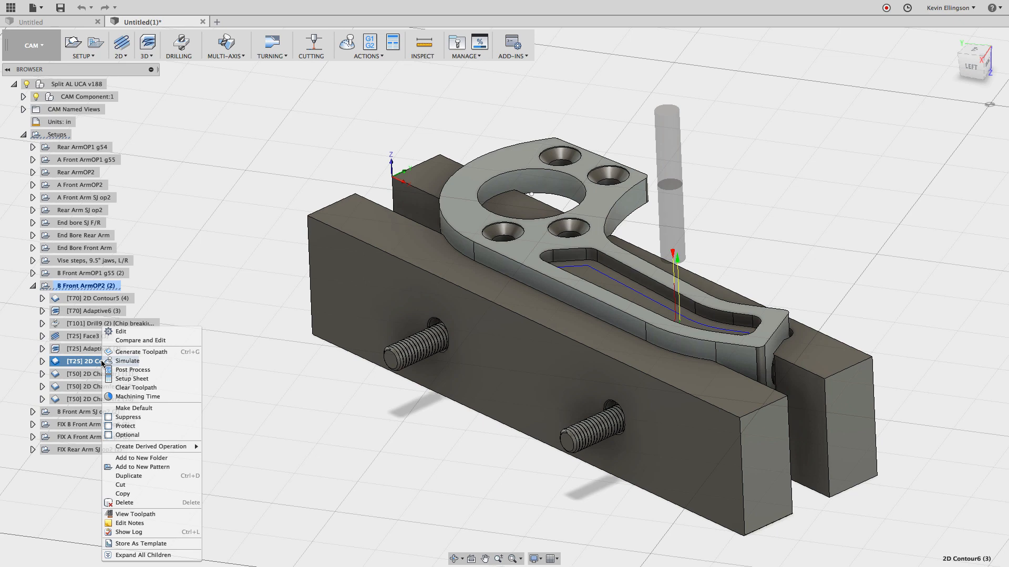
pyautogui.click(128, 417)
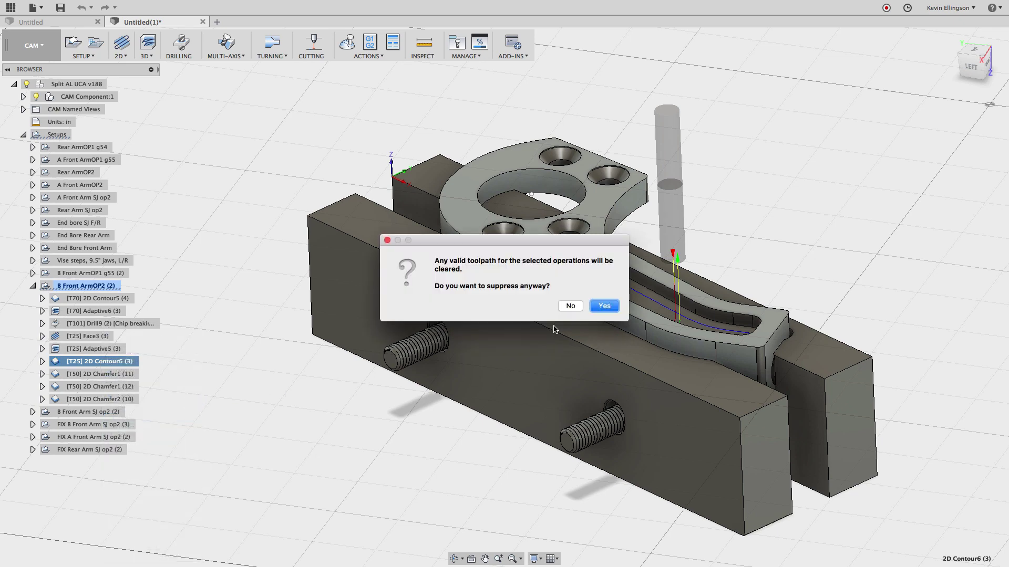
pyautogui.click(604, 306)
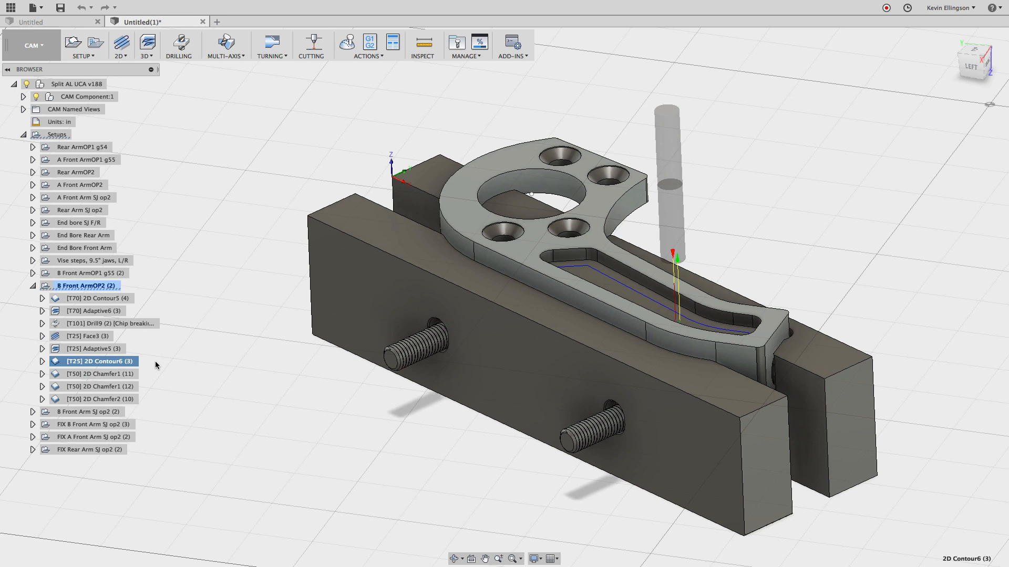
pyautogui.click(90, 349)
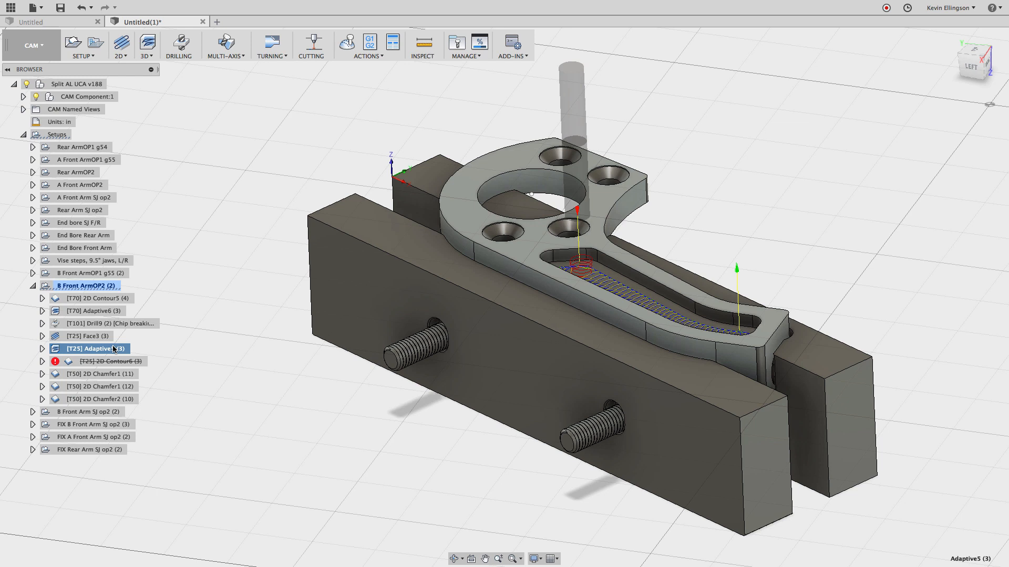
pyautogui.moveTo(154, 355)
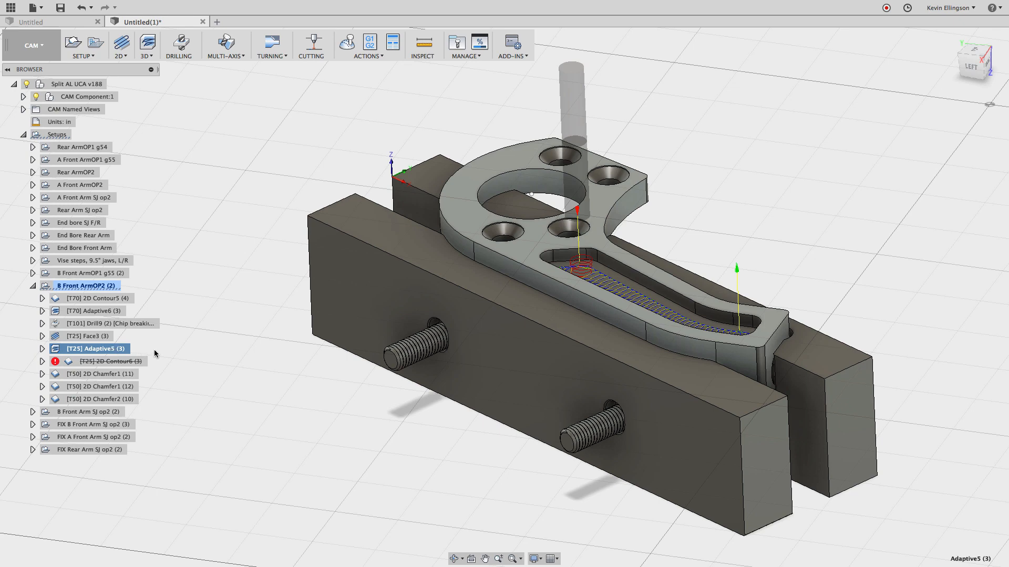
# - Edit Adaptive5 to leave 0.006 in axial stock and regenerate its toolpath
pyautogui.rightClick(89, 349)
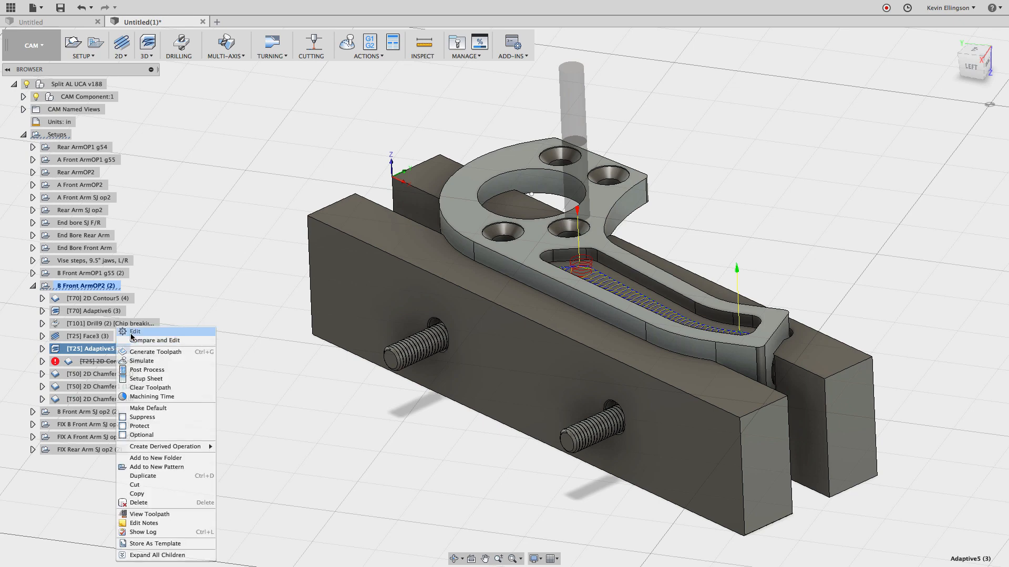
pyautogui.click(134, 332)
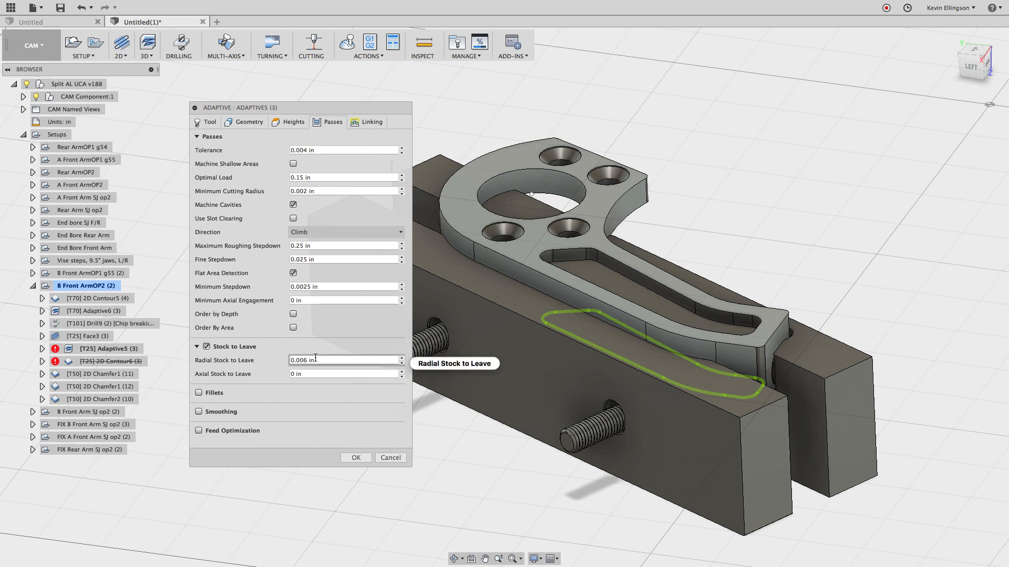
pyautogui.click(341, 374)
pyautogui.write('.006')
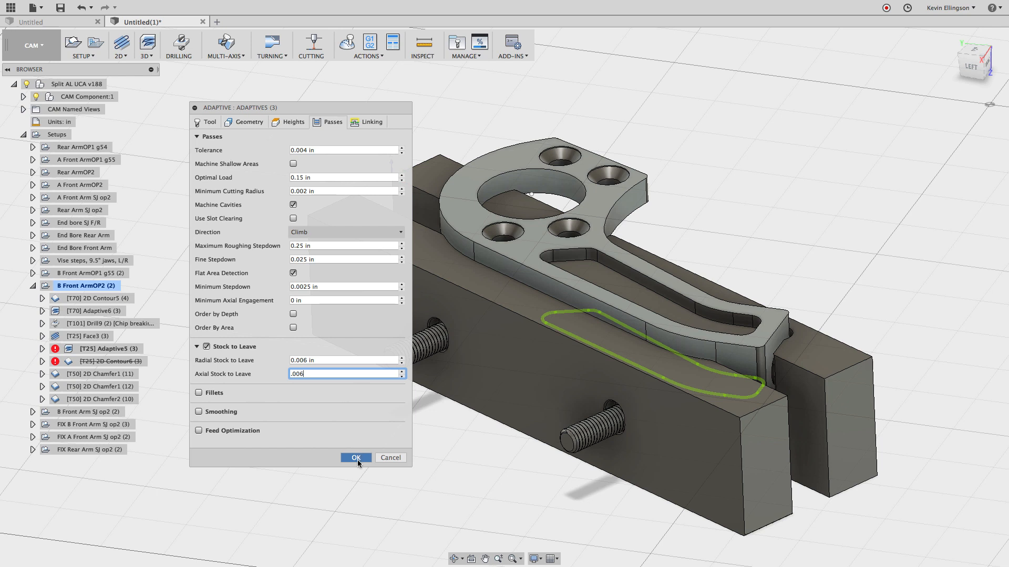
pyautogui.click(355, 457)
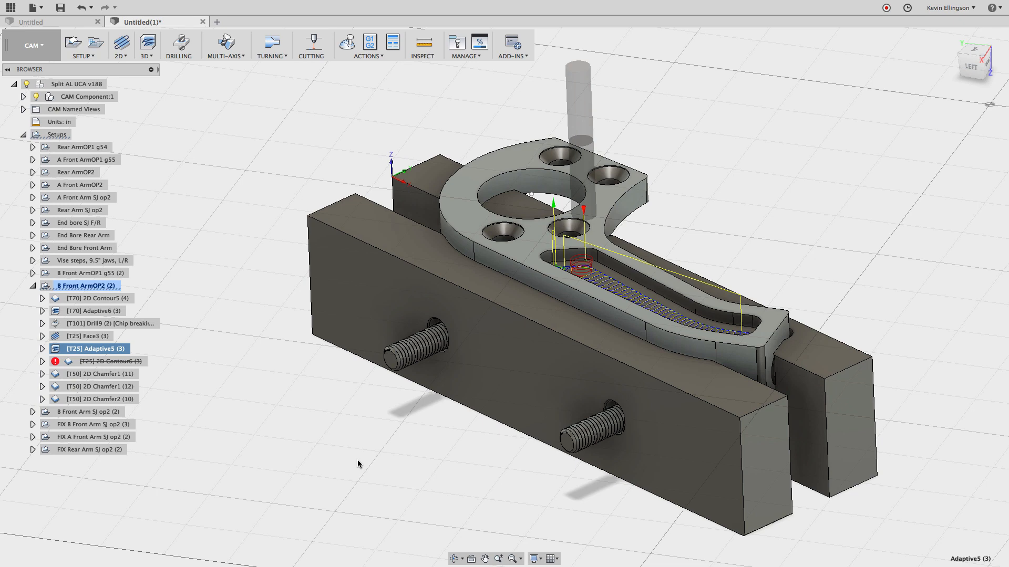
pyautogui.moveTo(225, 322)
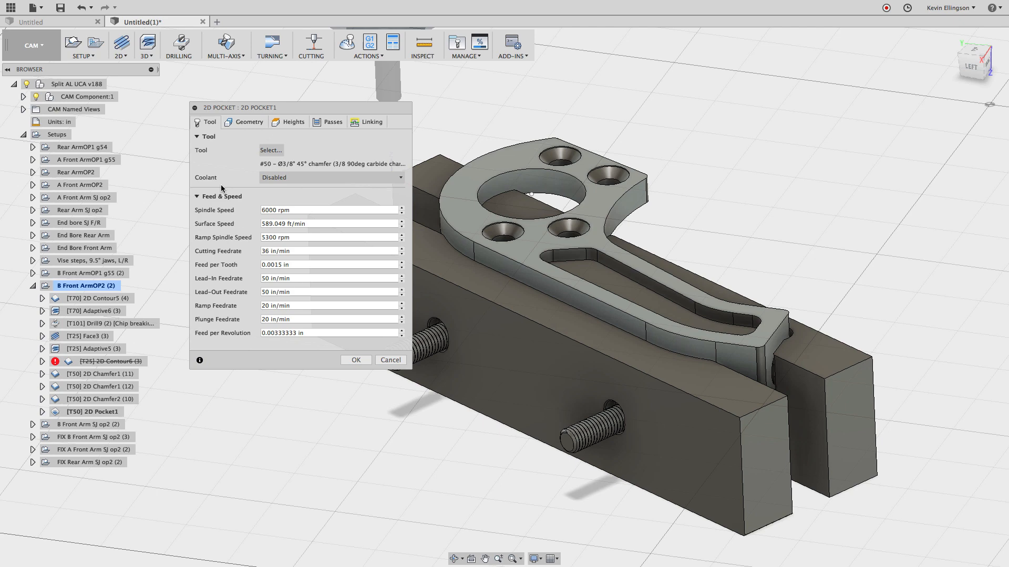
# - Give the 2D Pocket tool T25, the slot boundary, 0.006 in stepover and no stock to leave
pyautogui.click(270, 150)
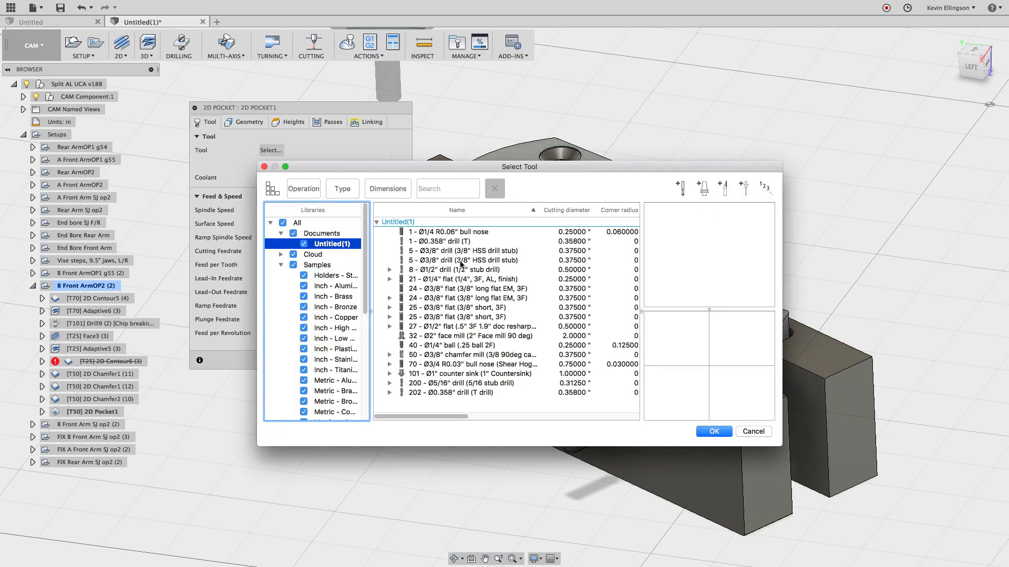
pyautogui.click(714, 431)
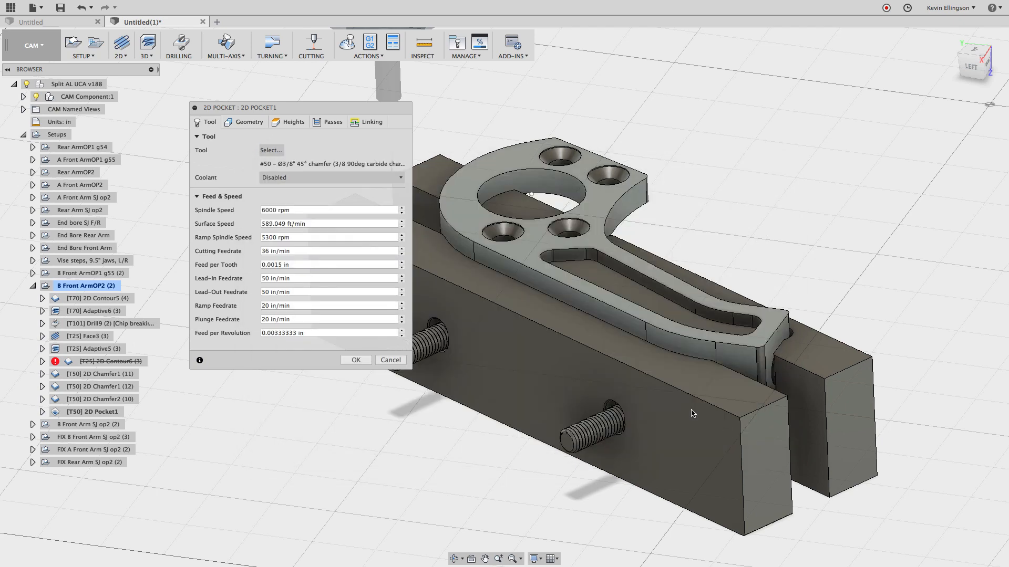
pyautogui.click(248, 121)
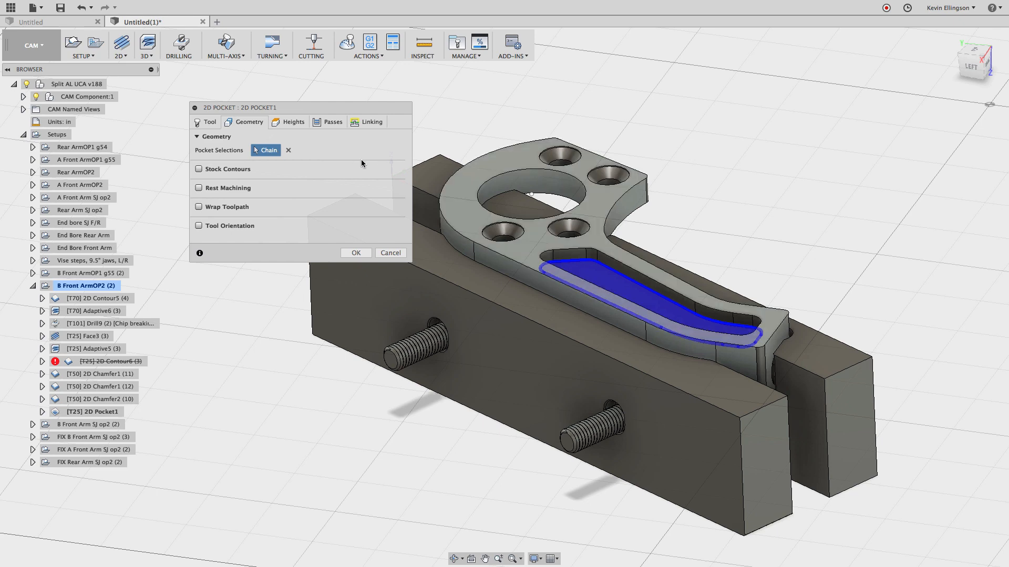
pyautogui.click(293, 122)
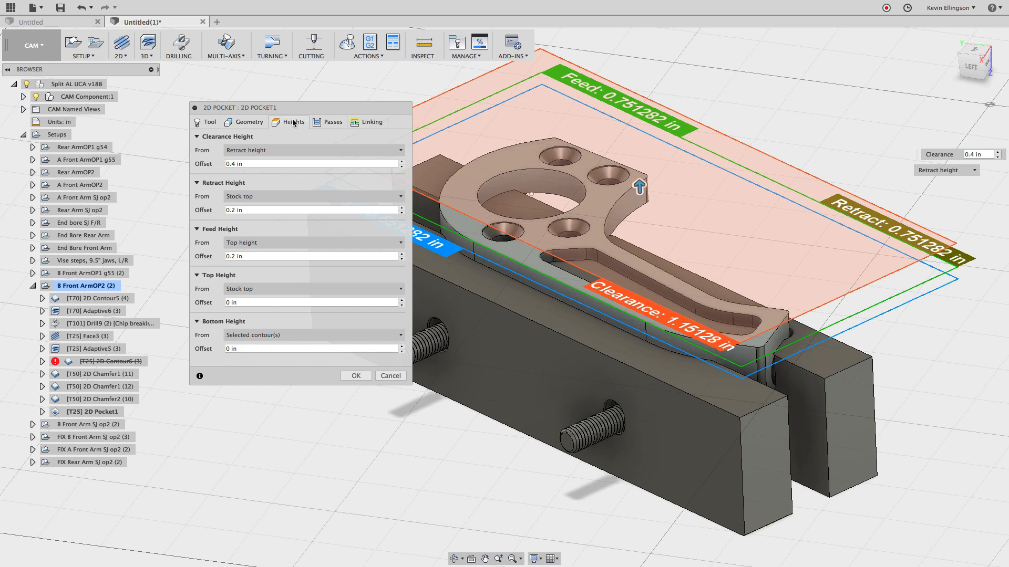
pyautogui.click(331, 122)
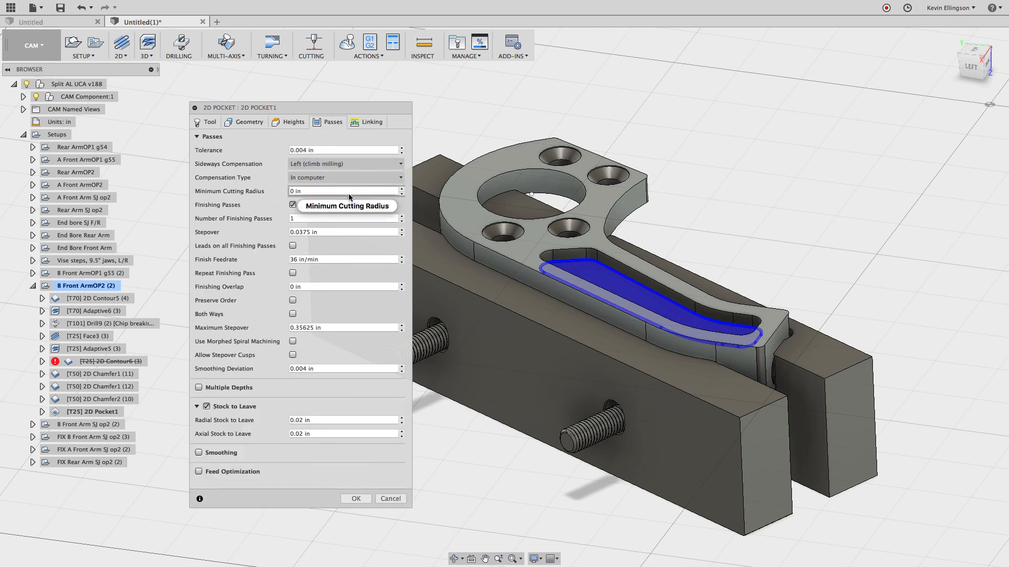
pyautogui.moveTo(327, 196)
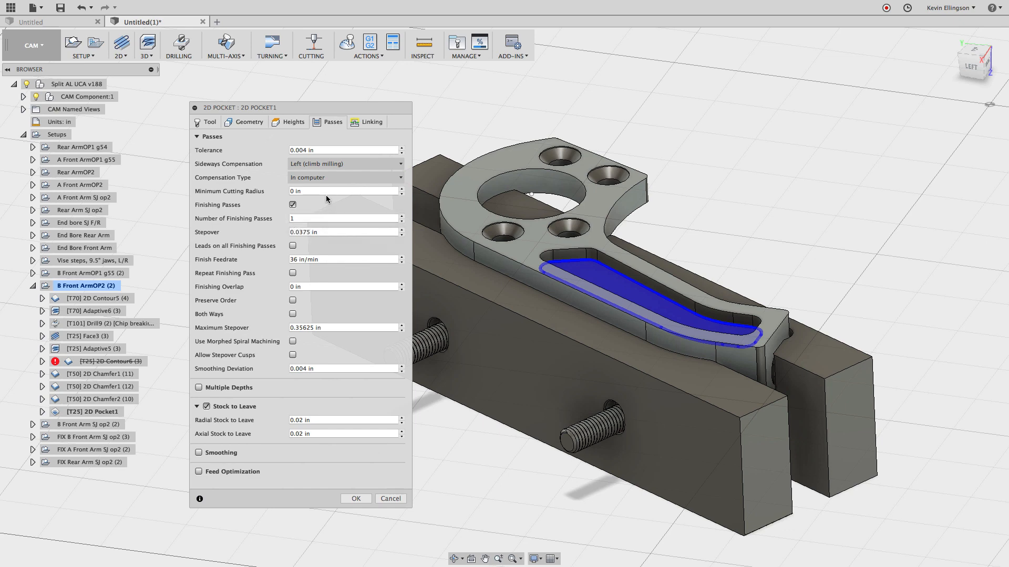
pyautogui.moveTo(325, 205)
pyautogui.write('.006')
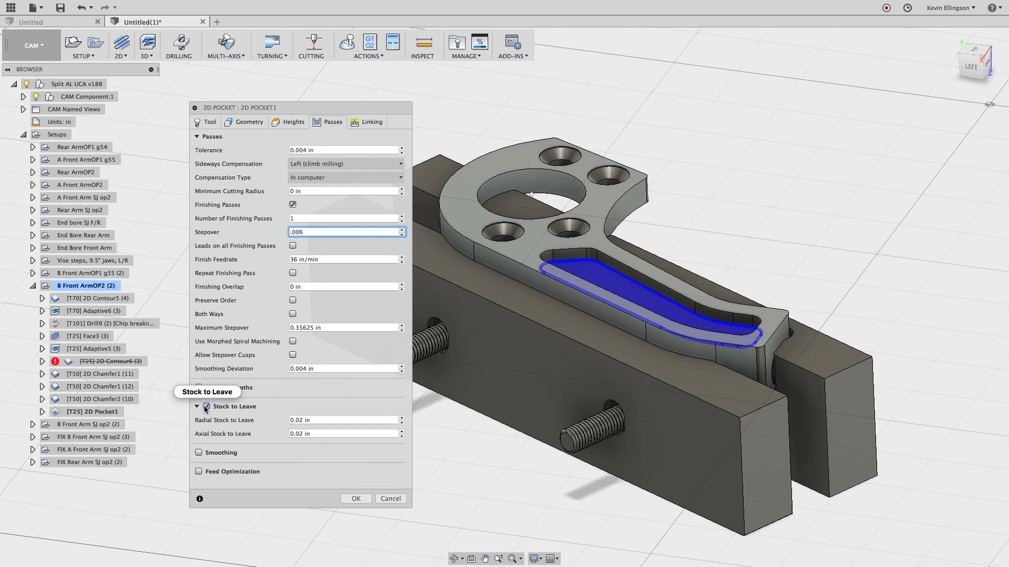
pyautogui.click(200, 406)
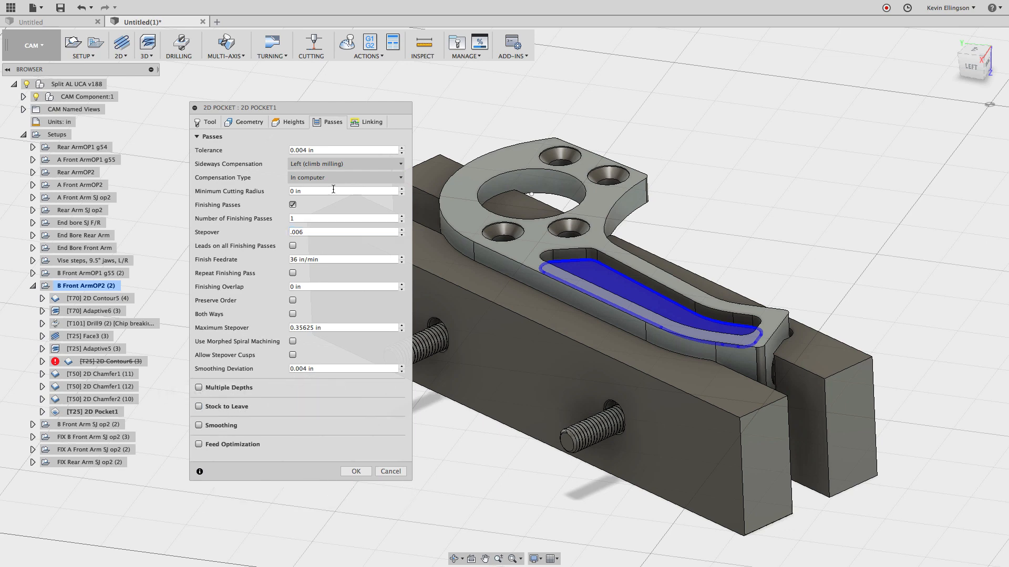
pyautogui.moveTo(367, 392)
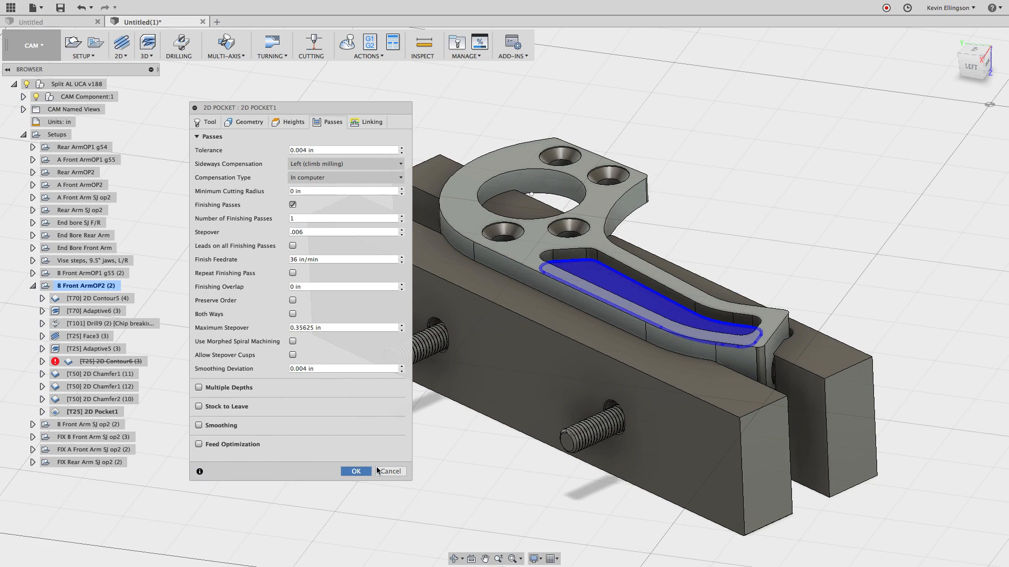
pyautogui.moveTo(379, 471)
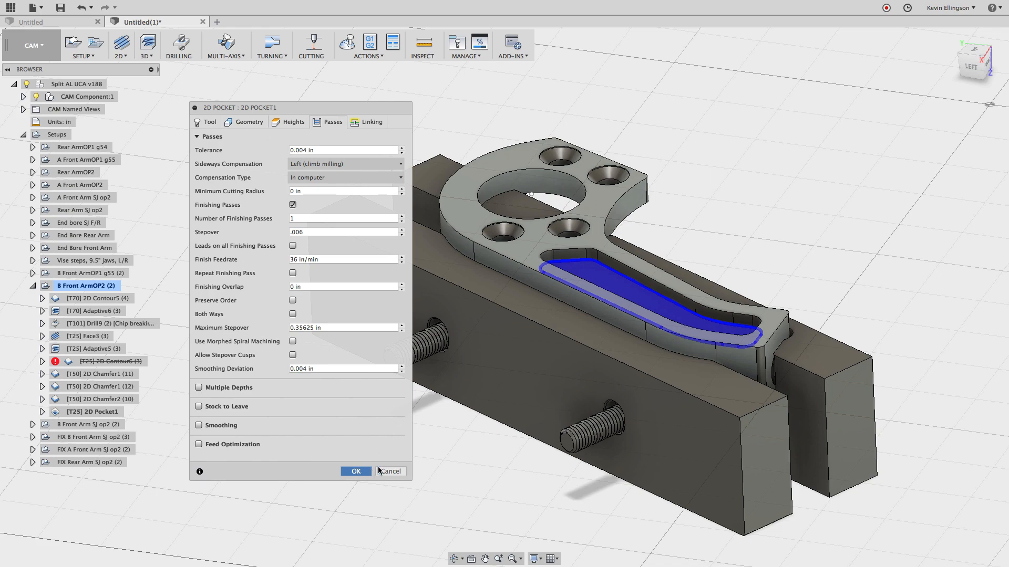
# - Accept the 2D Pocket1 settings to generate its helical-entry toolpath in the slot
pyautogui.click(356, 472)
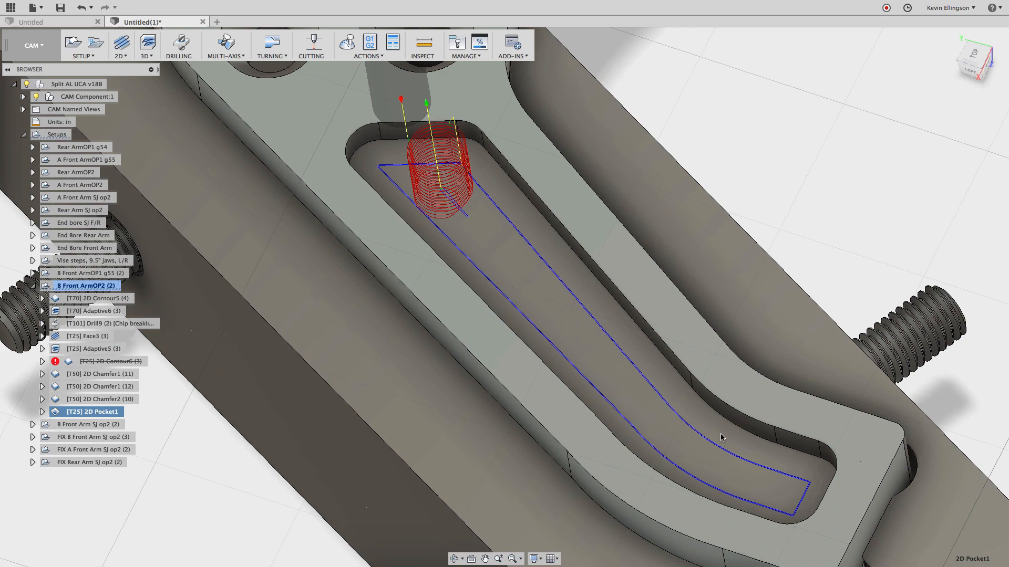
pyautogui.moveTo(467, 240)
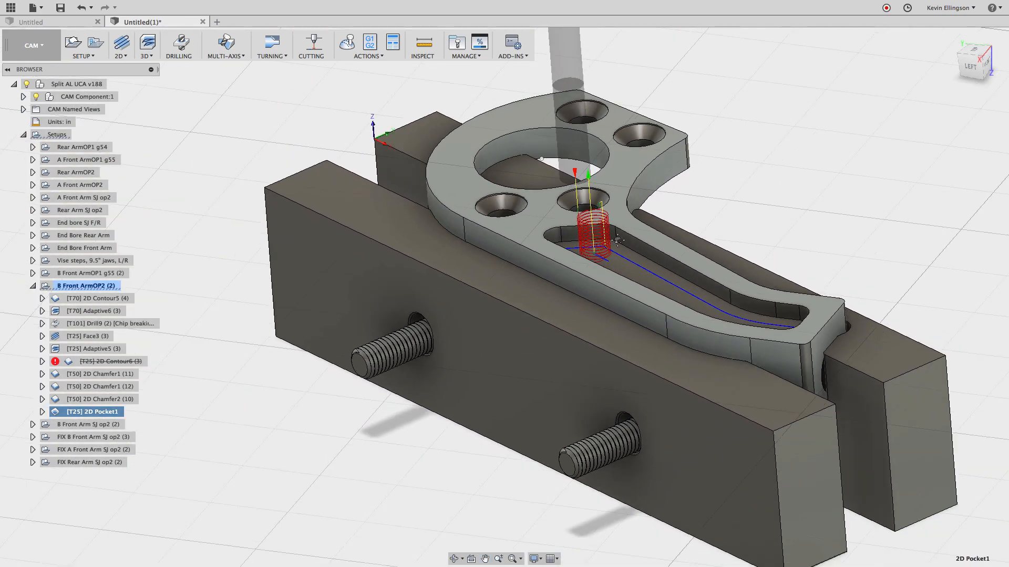
# - Set 2D Pocket1 Top Height from Selected contour(s) with a .006 in offset
pyautogui.rightClick(92, 412)
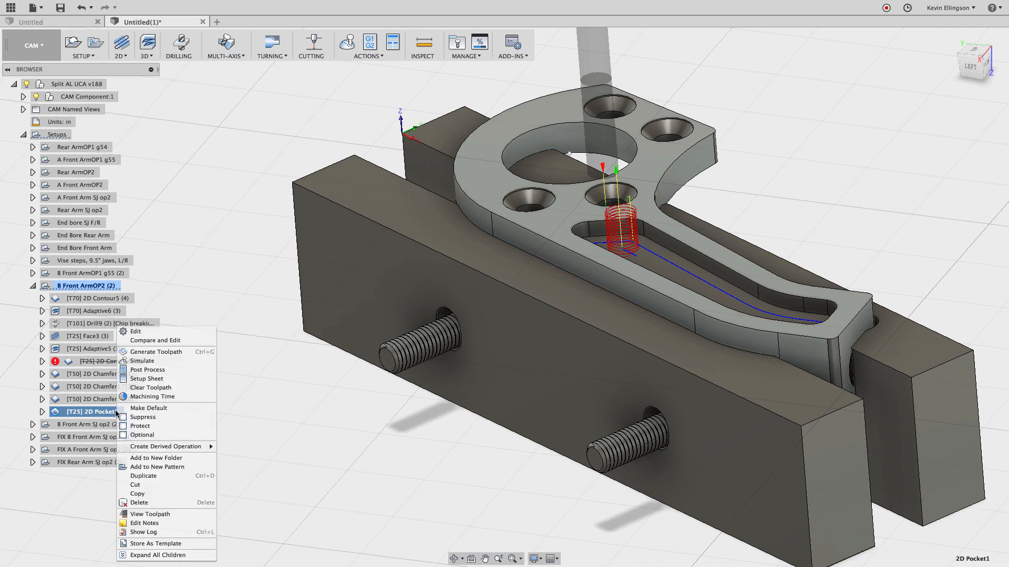
pyautogui.moveTo(161, 331)
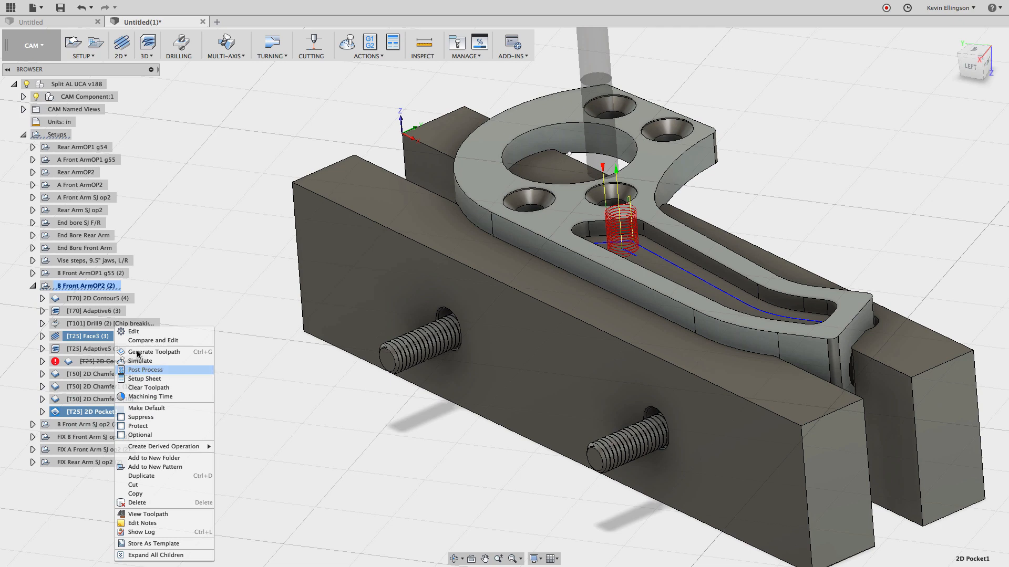
pyautogui.click(133, 331)
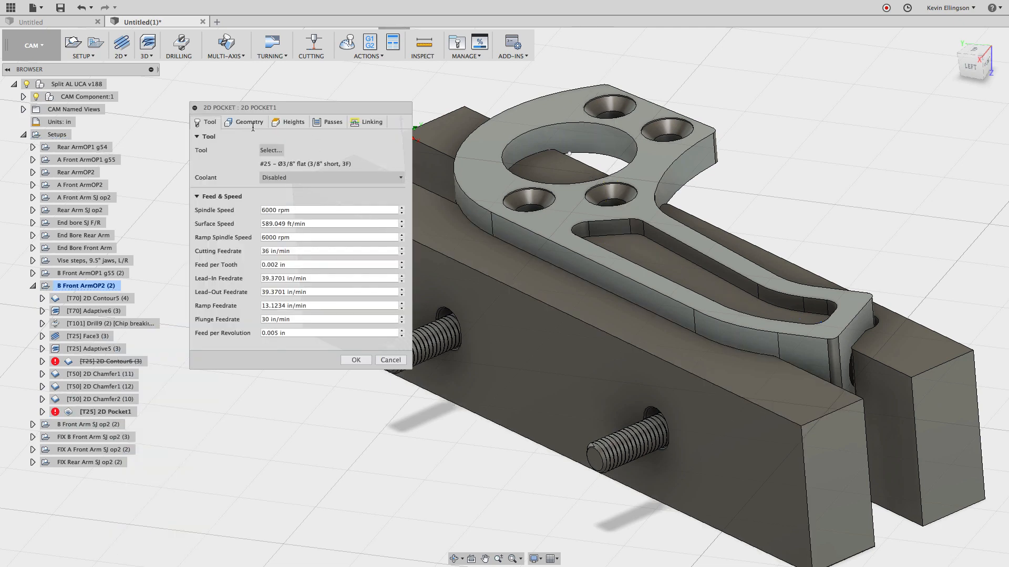
pyautogui.click(248, 122)
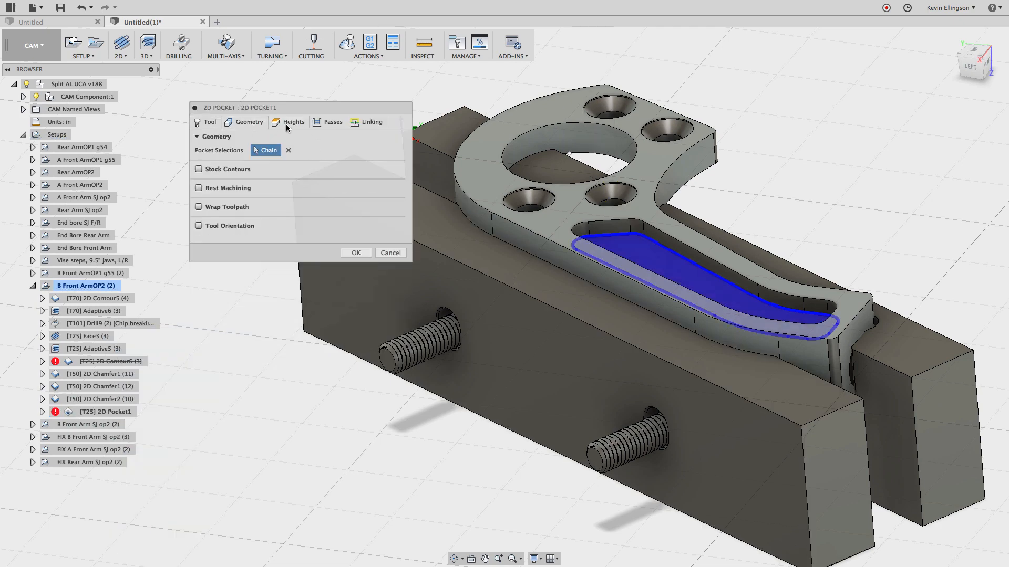
pyautogui.click(293, 122)
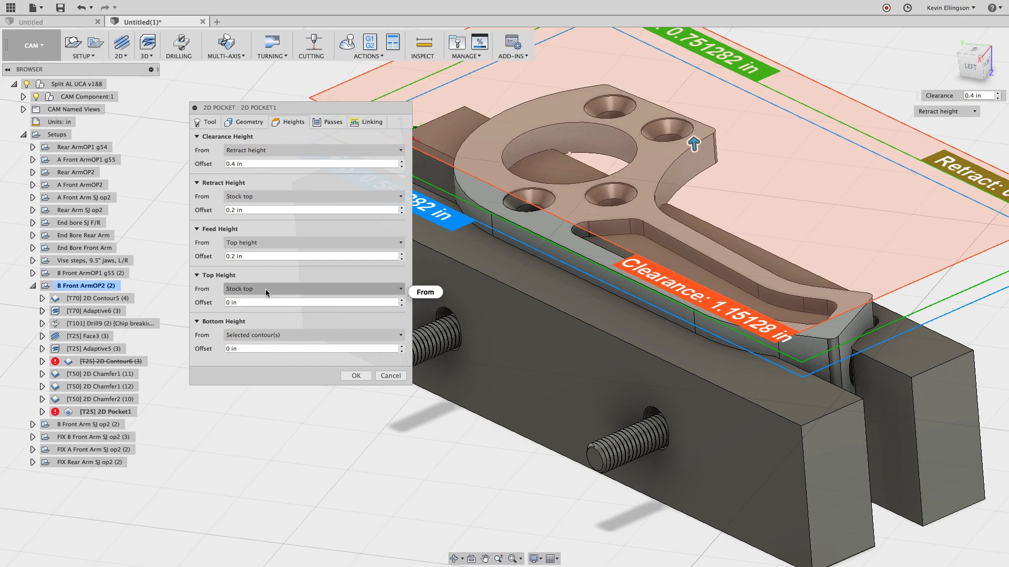
pyautogui.moveTo(283, 291)
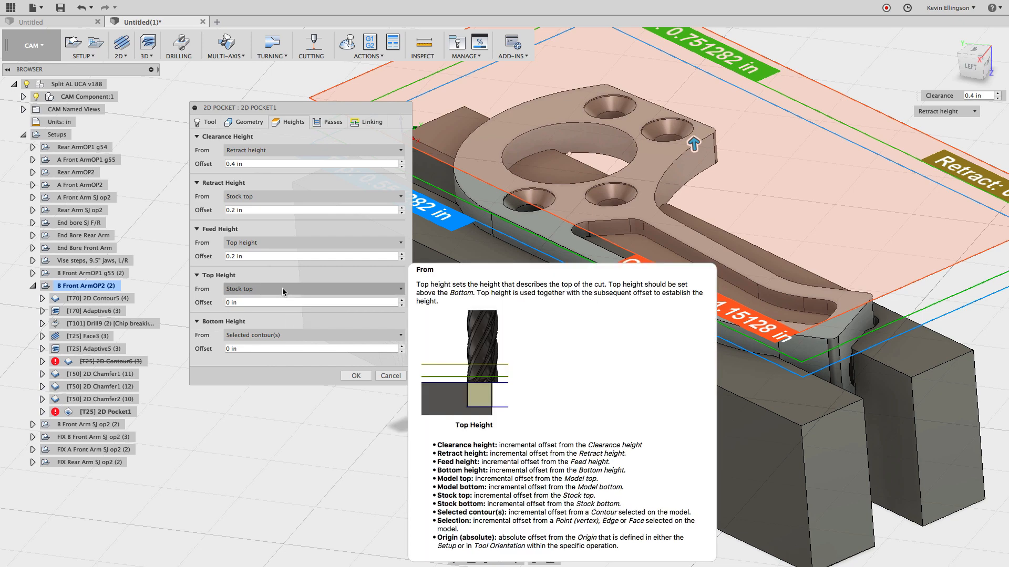
pyautogui.moveTo(271, 341)
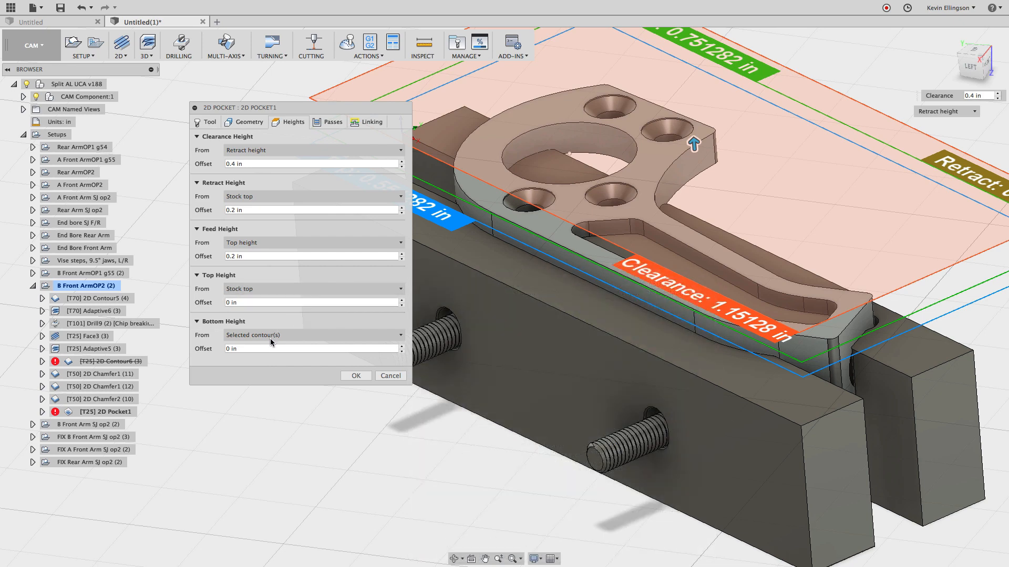
pyautogui.click(313, 289)
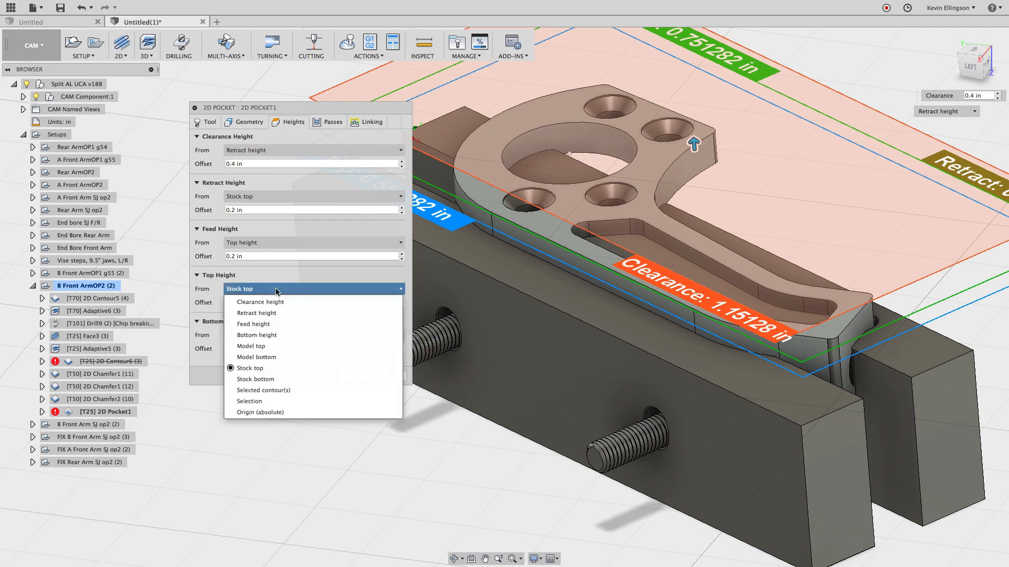
pyautogui.moveTo(282, 390)
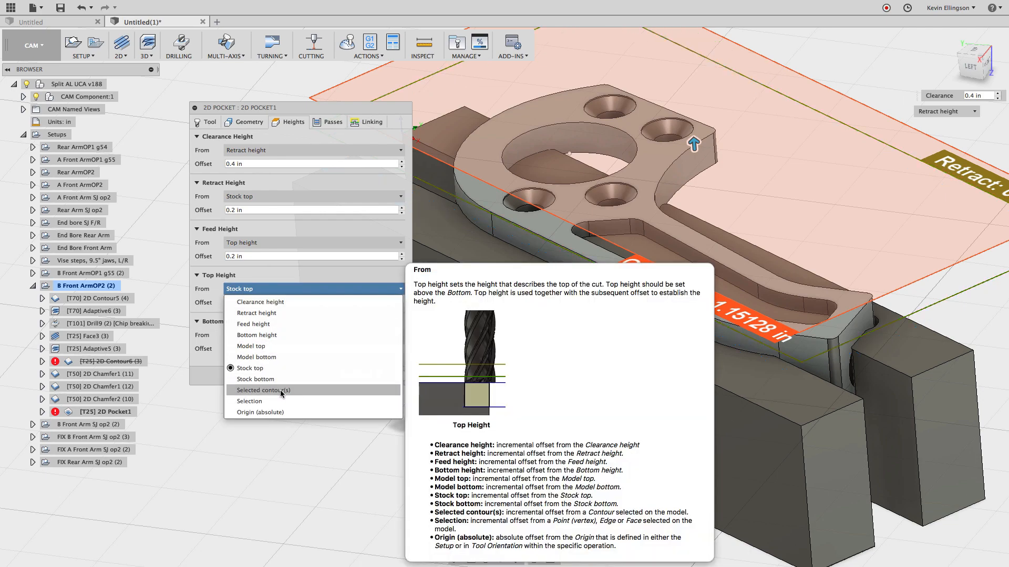
pyautogui.click(278, 390)
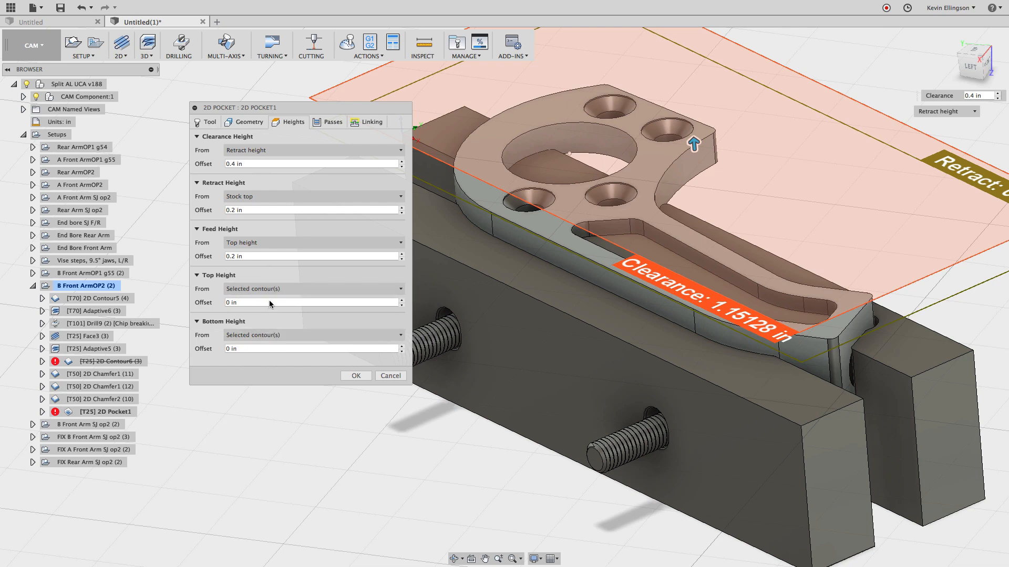
pyautogui.click(312, 303)
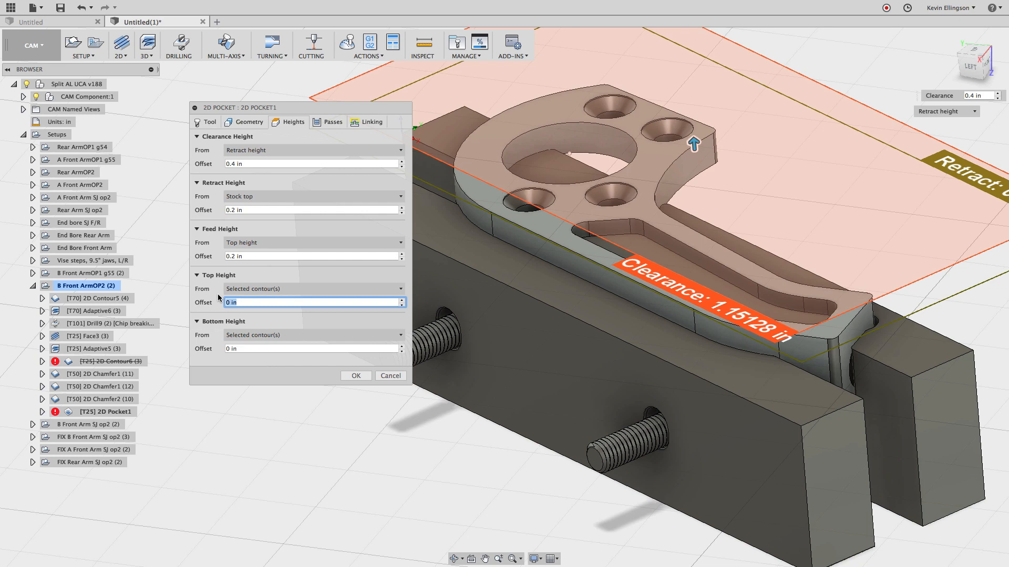
pyautogui.write('.006')
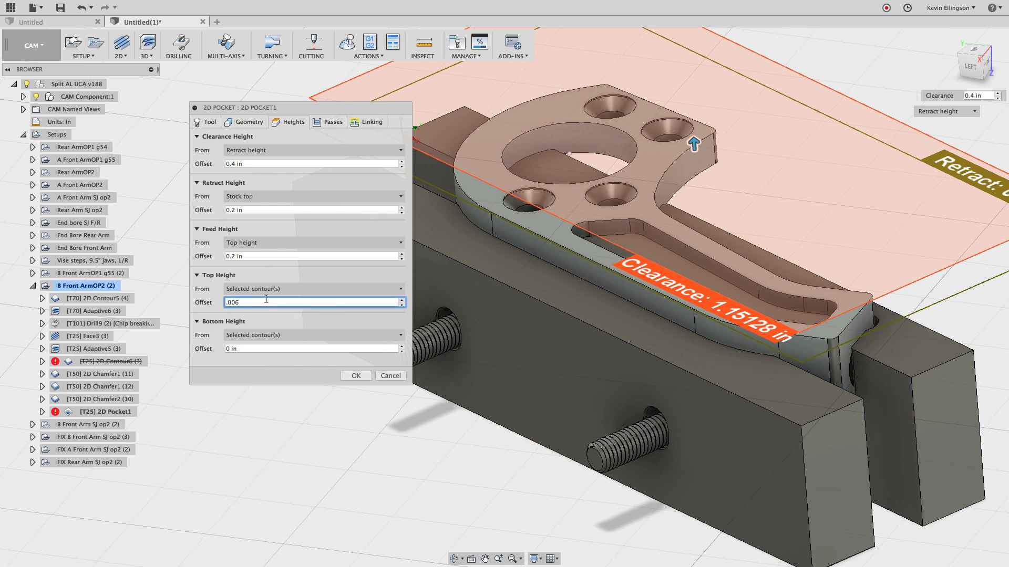
pyautogui.click(356, 376)
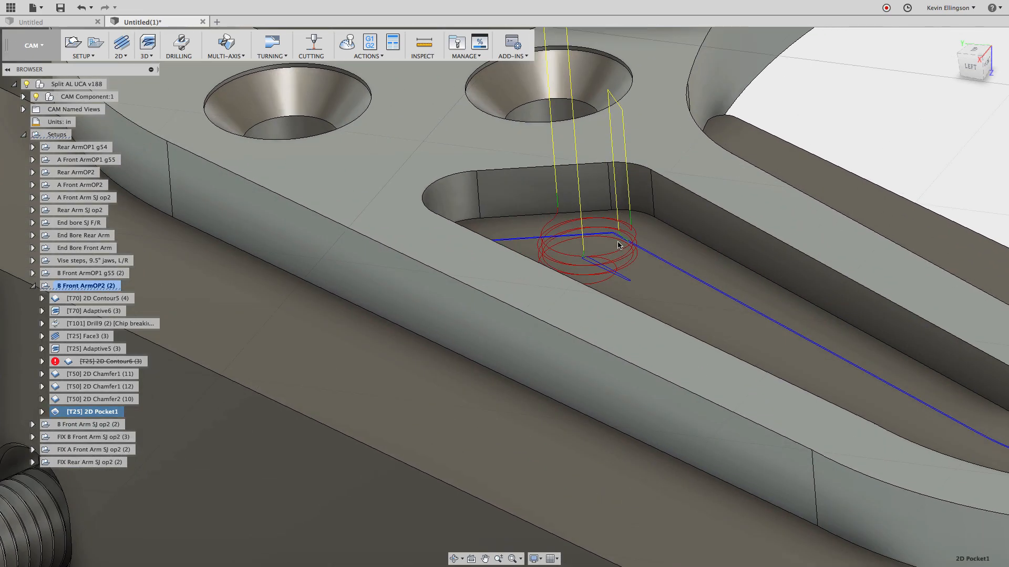
pyautogui.moveTo(618, 244); pyautogui.dragTo(618, 244)
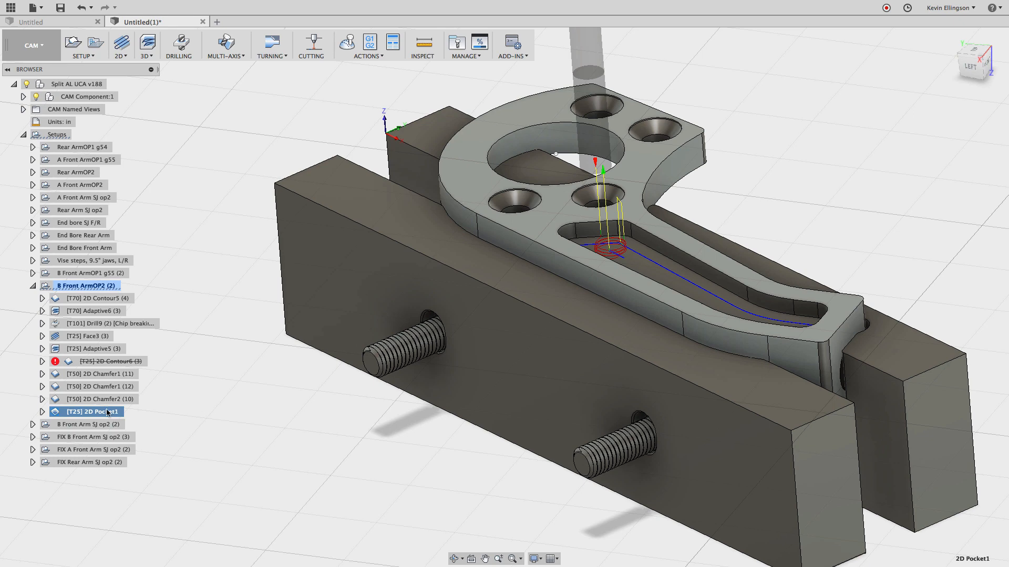
# - Set 2D Pocket1 Ramp Clearance Height to .001 in on the Linking tab
pyautogui.doubleClick(91, 412)
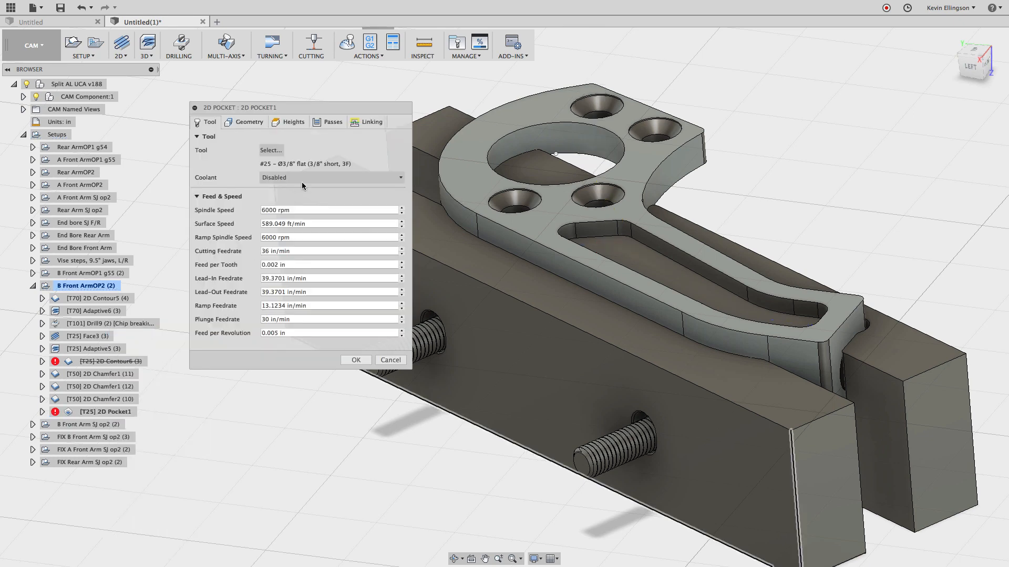
pyautogui.click(371, 122)
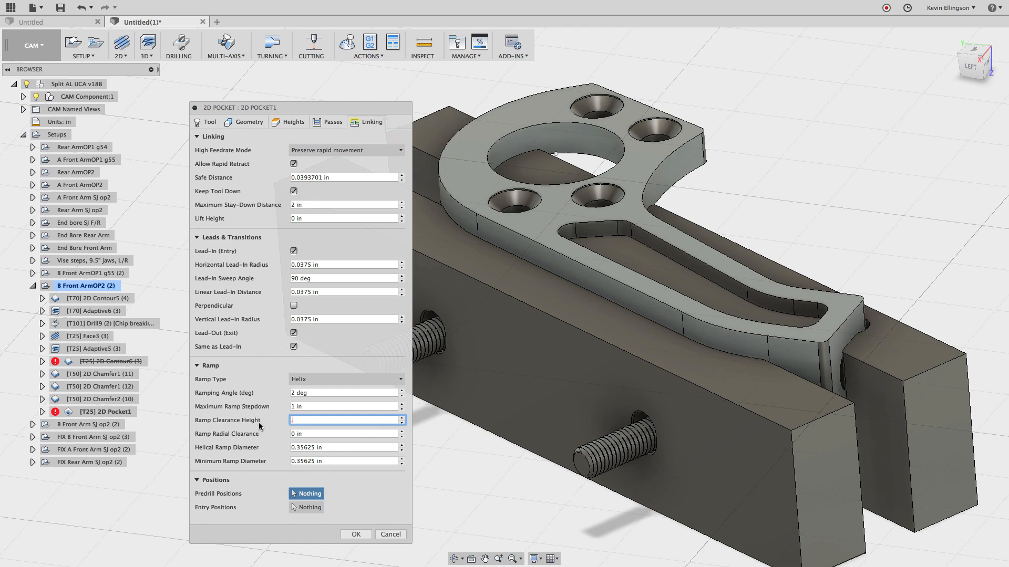
pyautogui.write('.001')
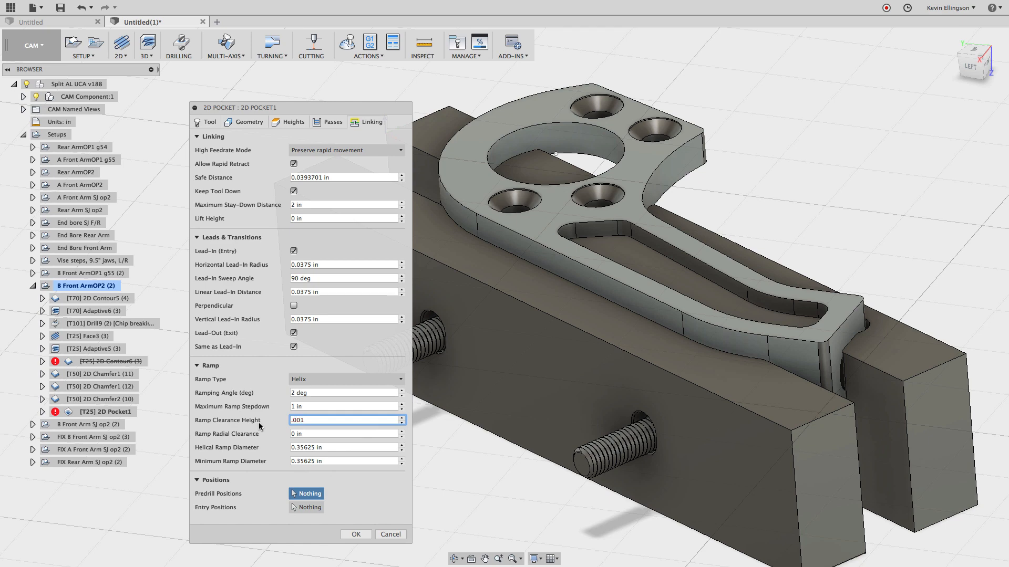
pyautogui.click(356, 534)
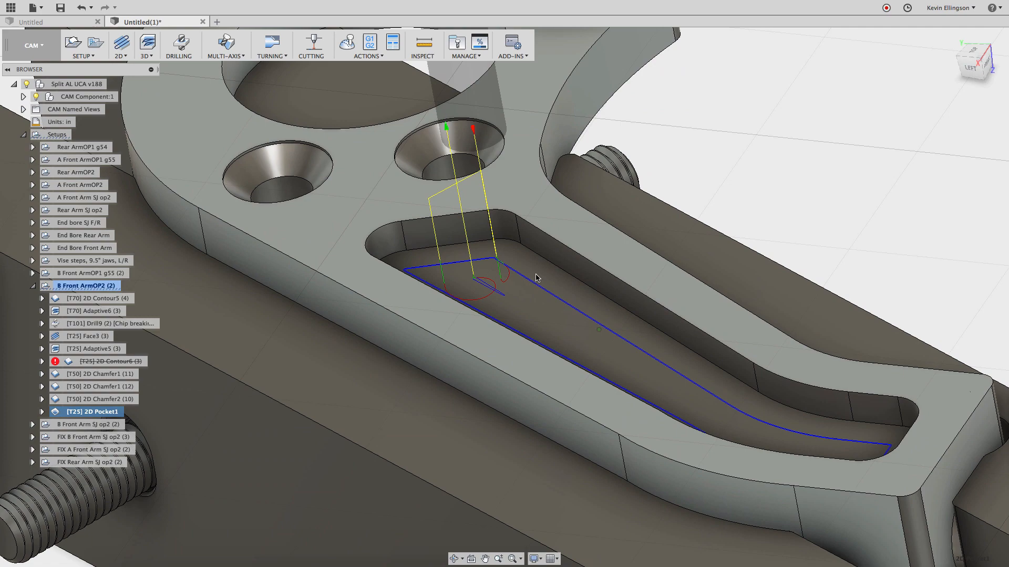
pyautogui.moveTo(495, 282)
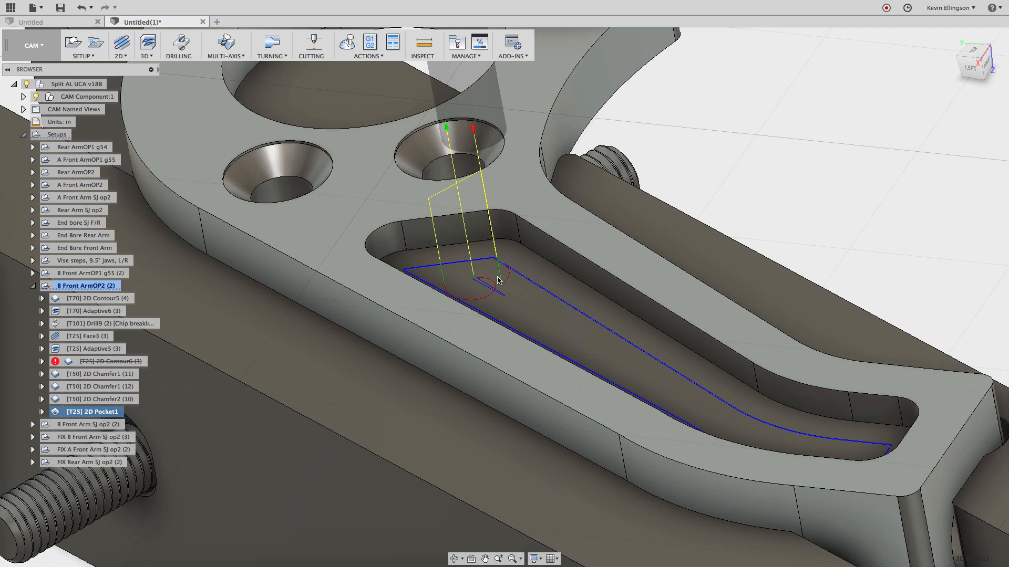
pyautogui.moveTo(493, 262)
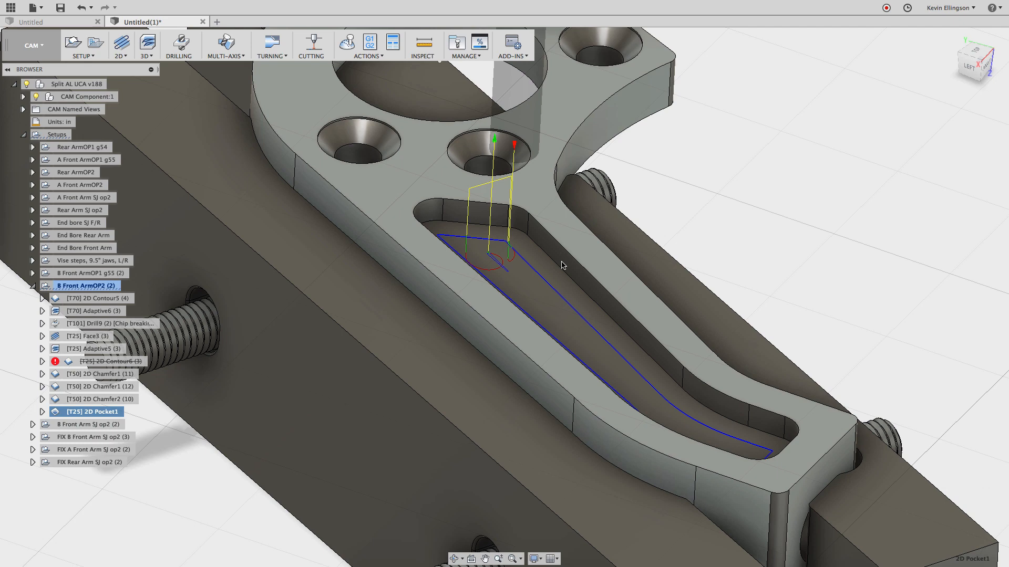
pyautogui.moveTo(675, 193)
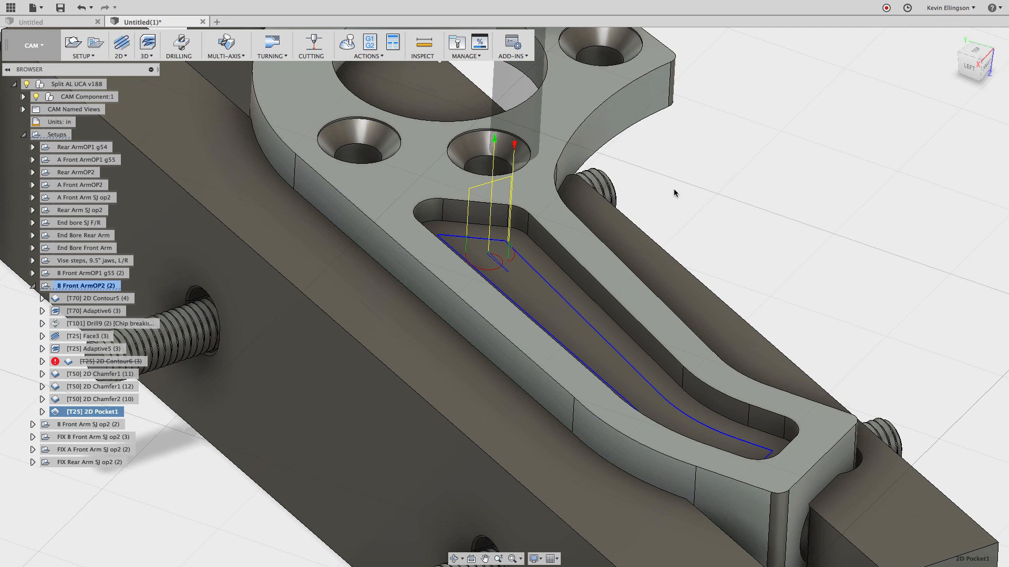